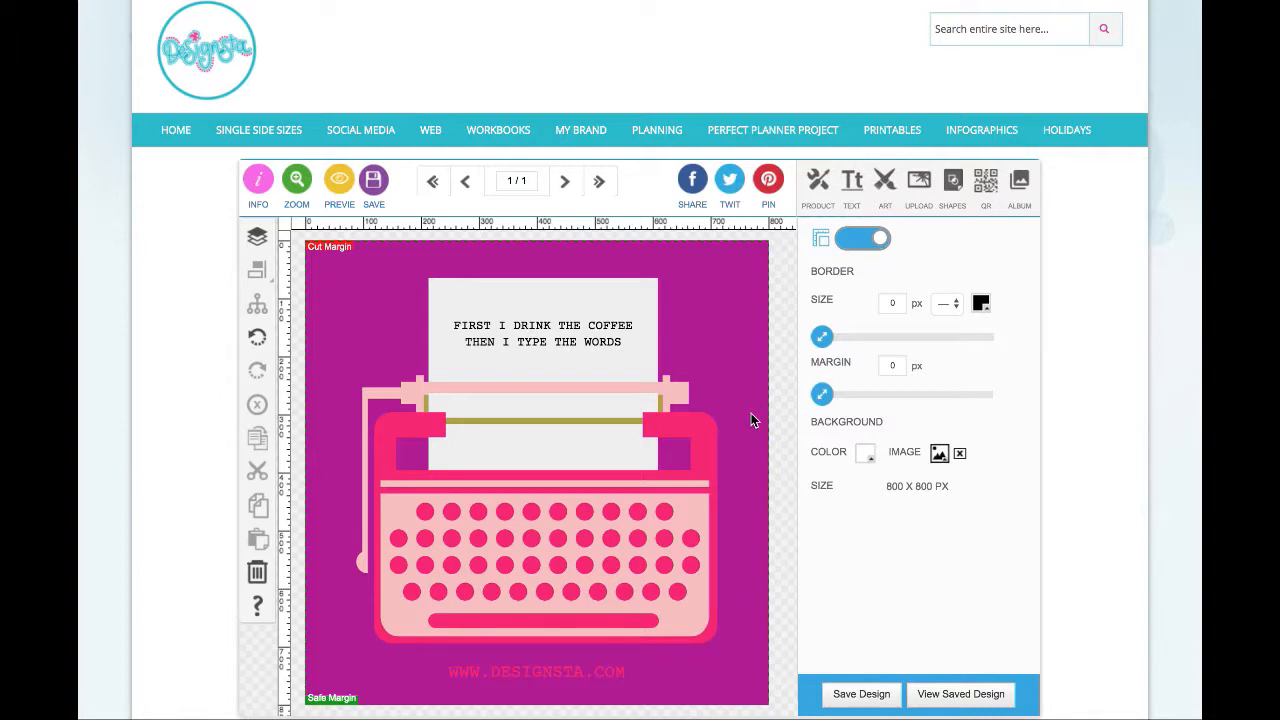
mouse_move(754, 378)
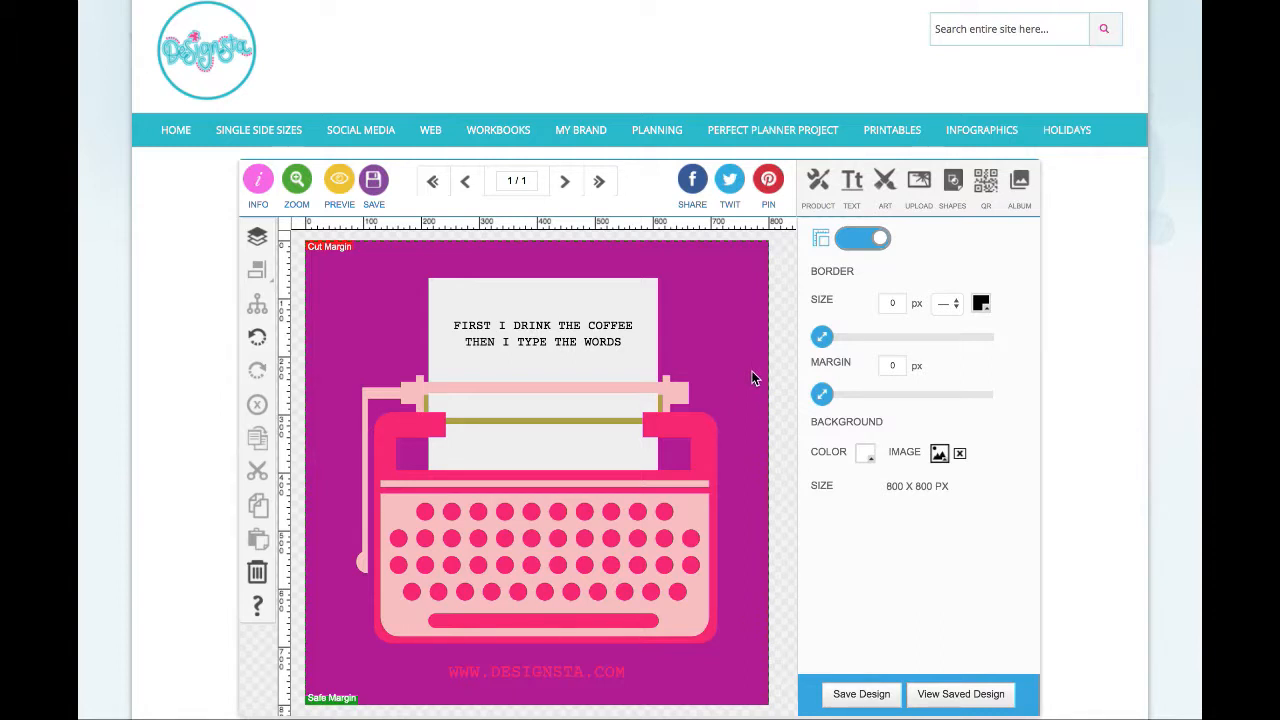
mouse_move(735, 333)
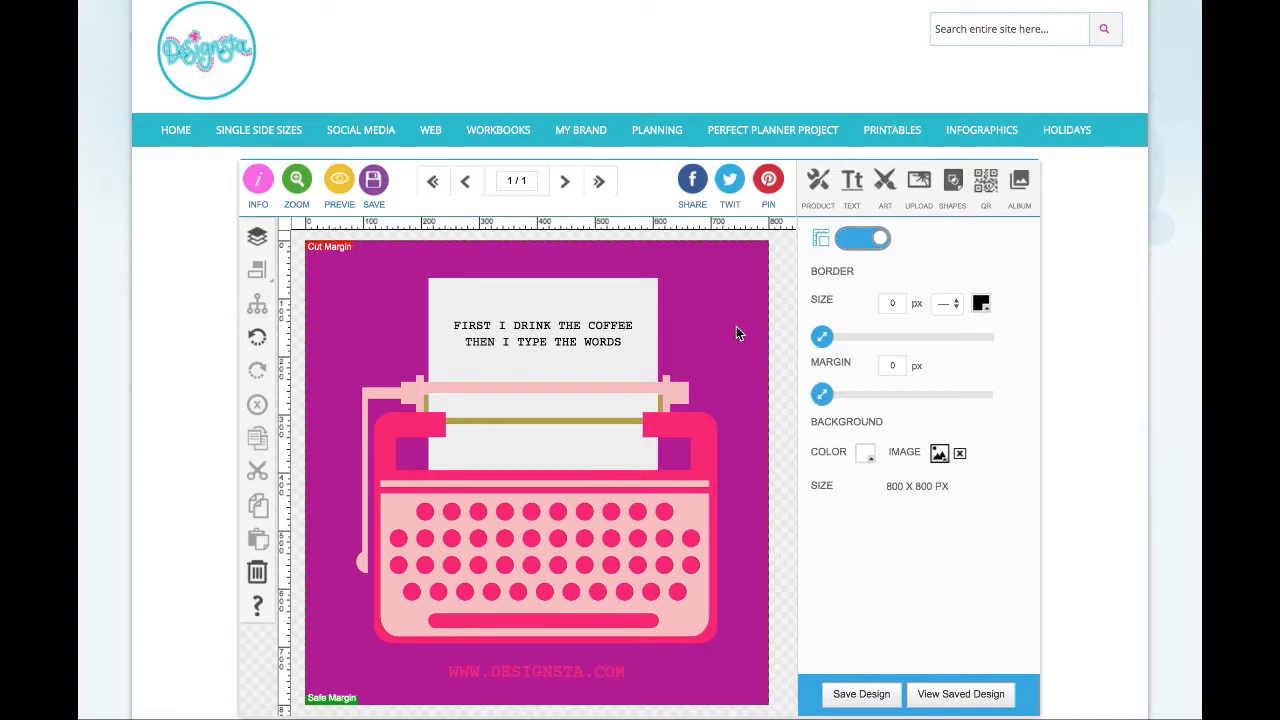
mouse_move(748, 333)
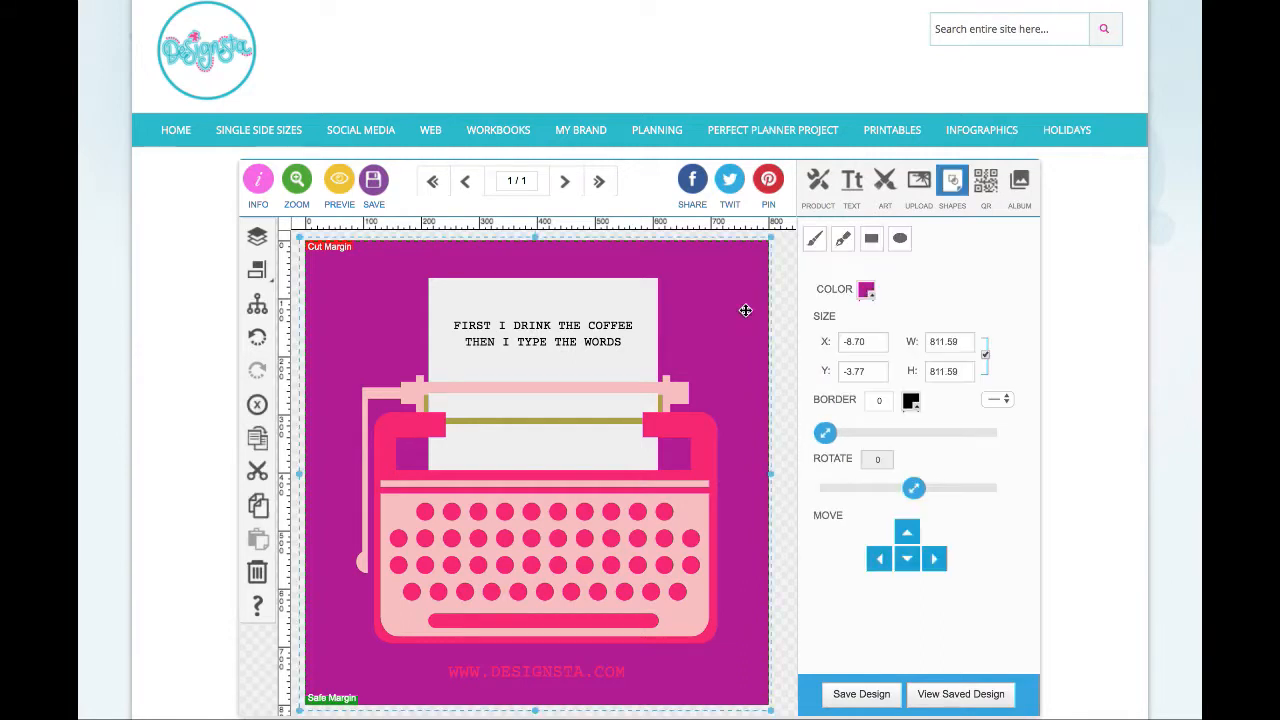
mouse_move(737, 330)
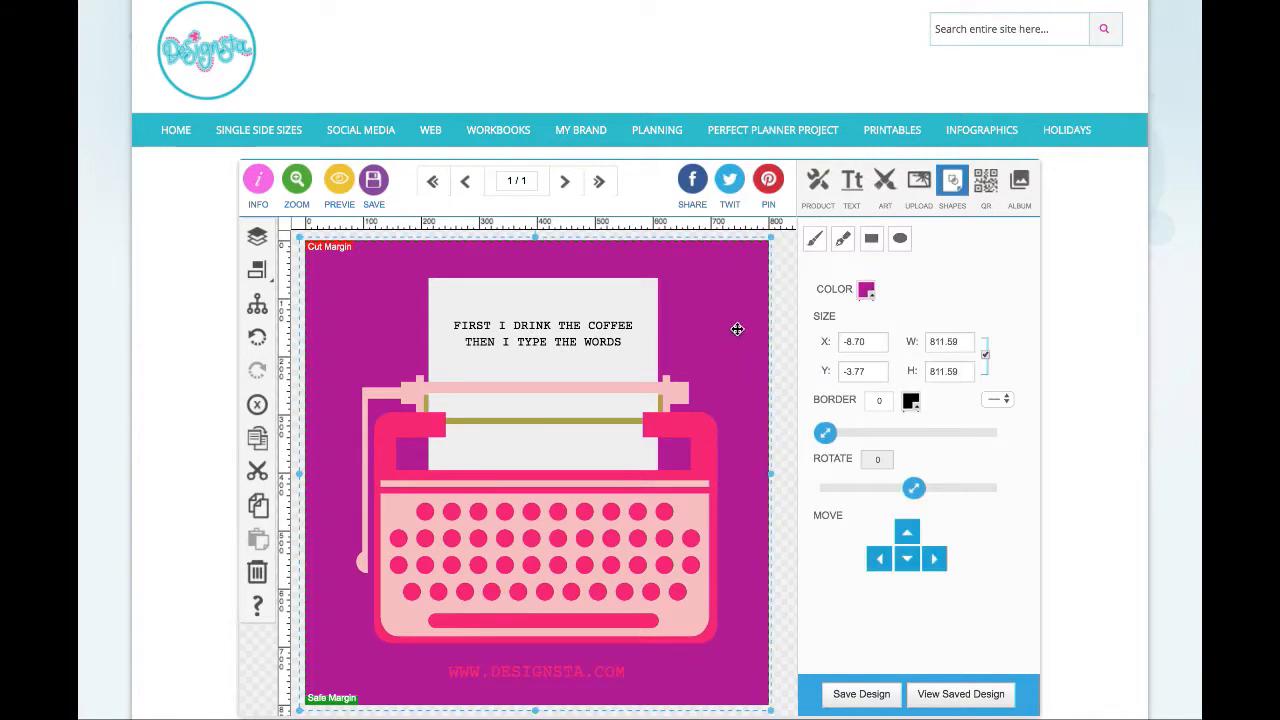
mouse_move(757, 365)
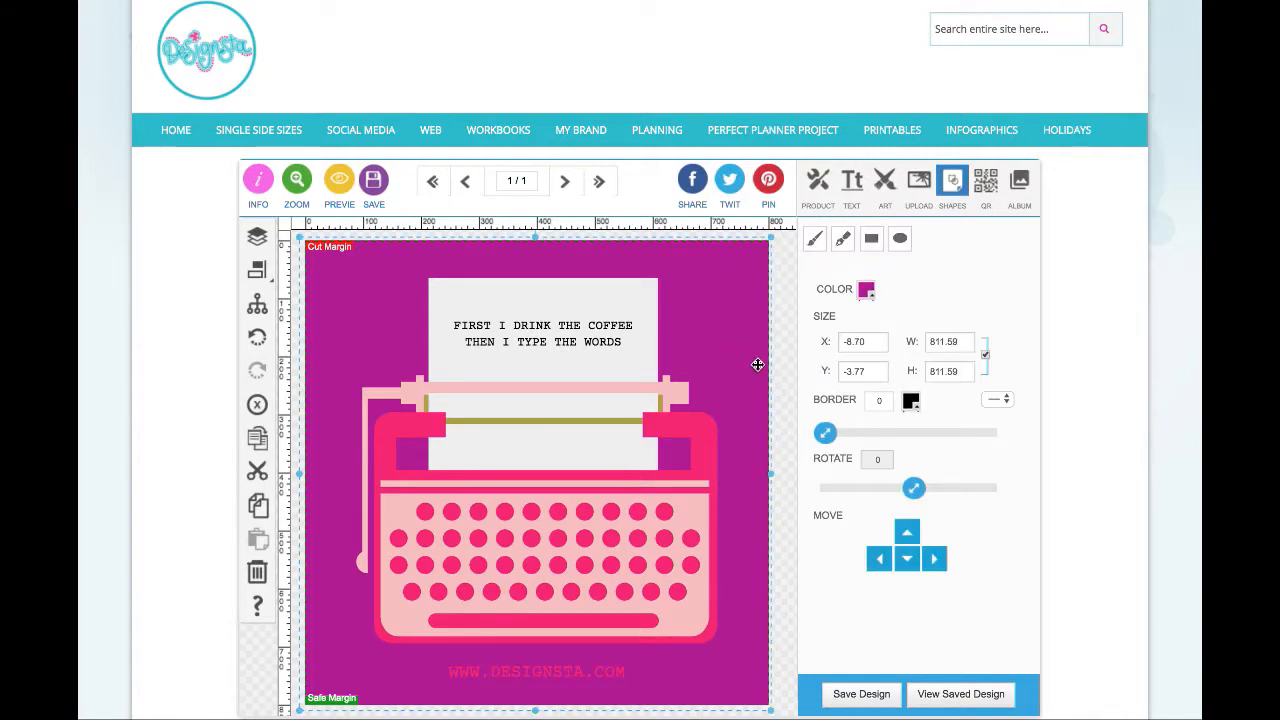
mouse_move(866, 290)
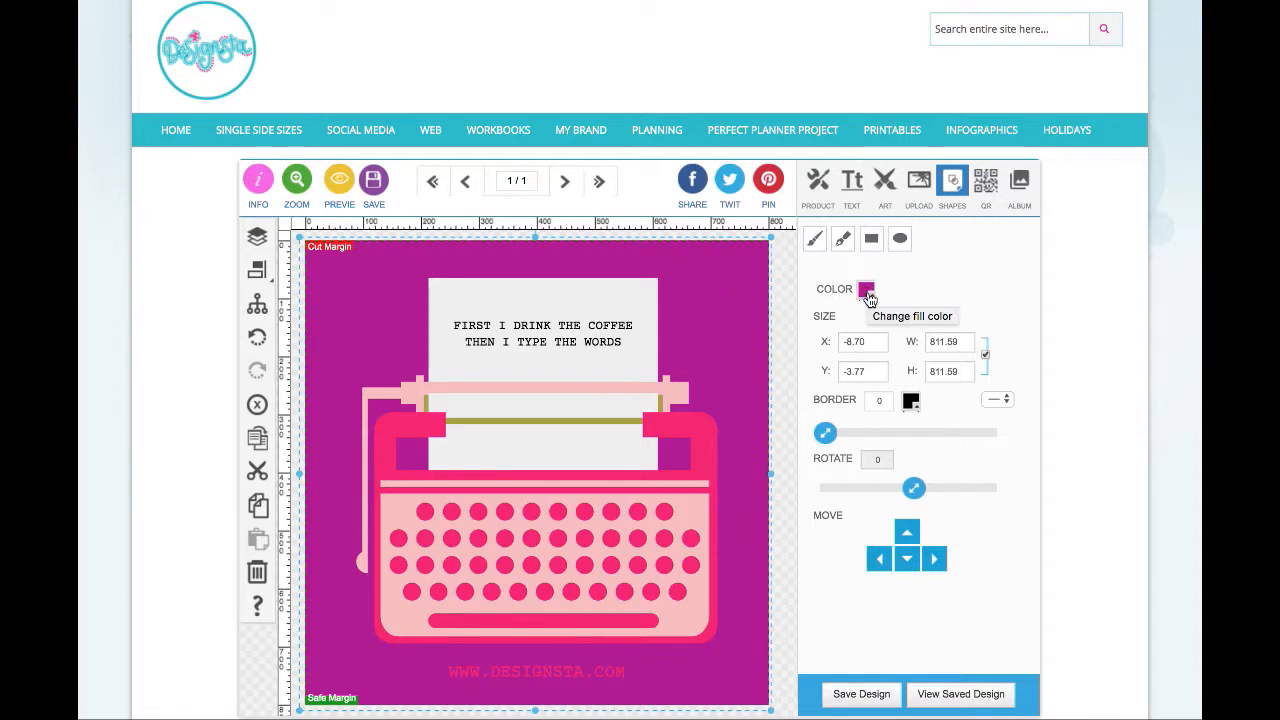
mouse_move(880, 277)
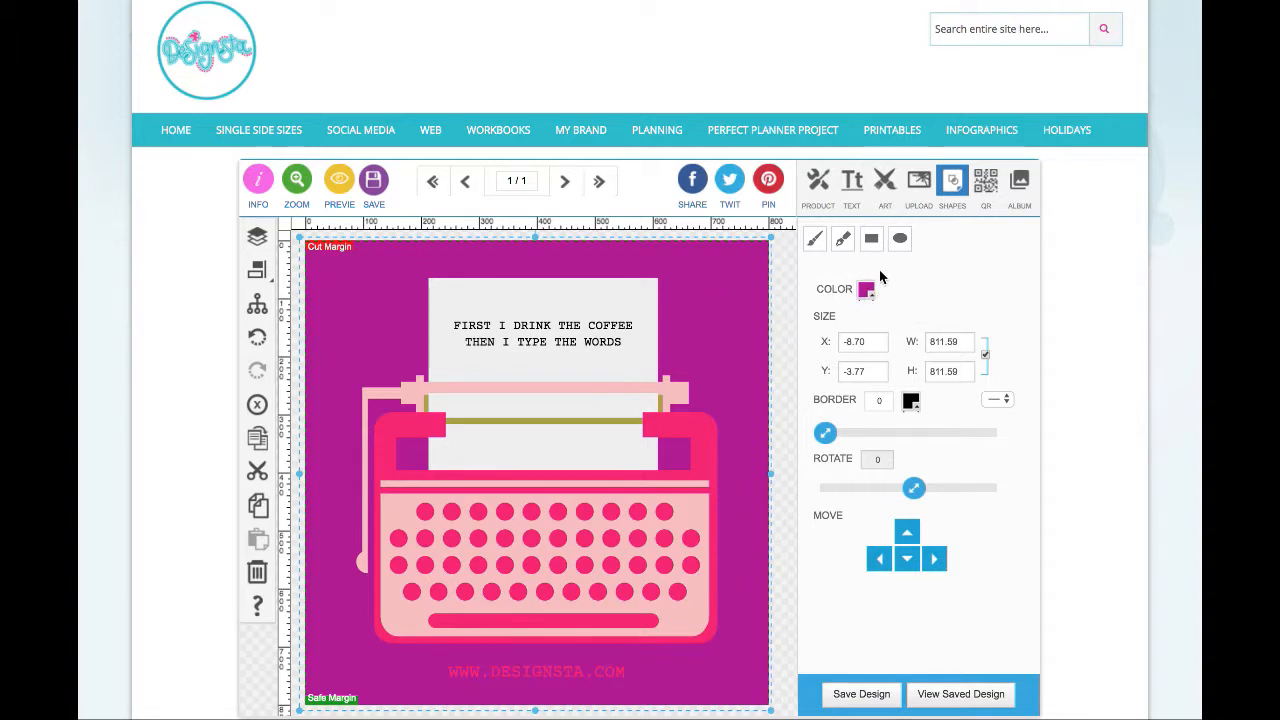
mouse_move(870, 290)
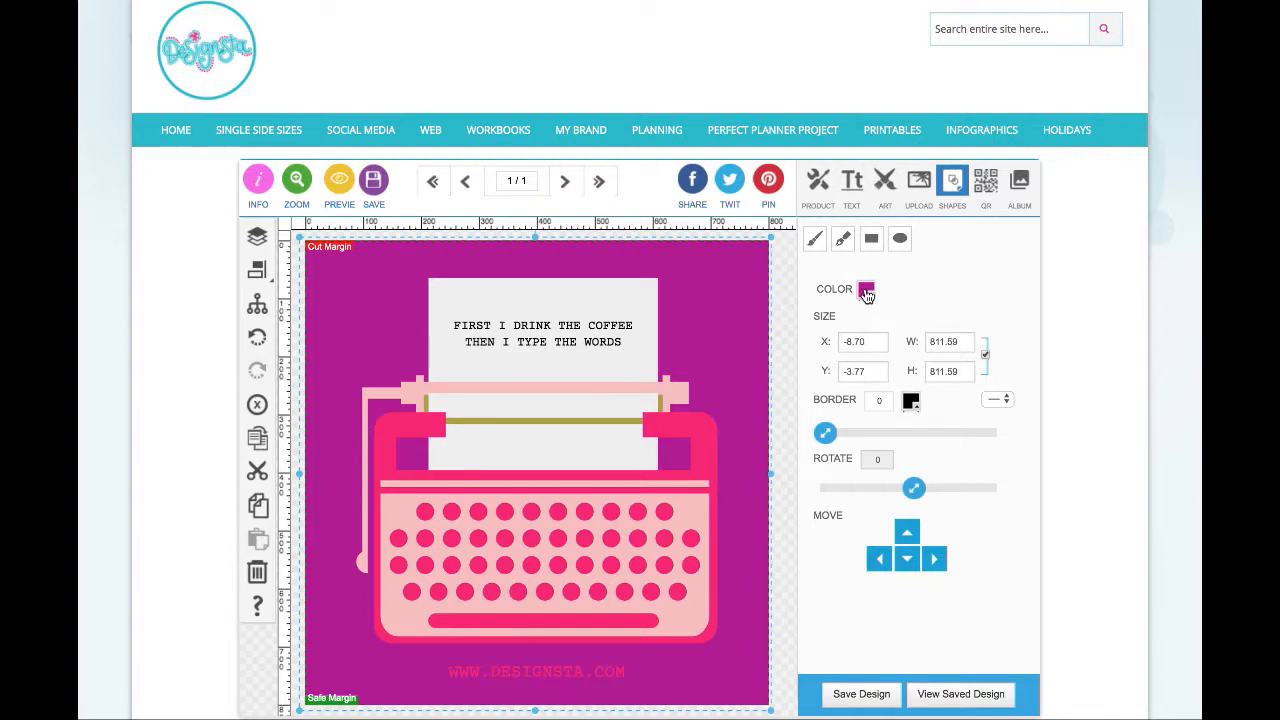
- Set the background colour to light turquoise, hex 56d4e2, replacing the purple
click(866, 289)
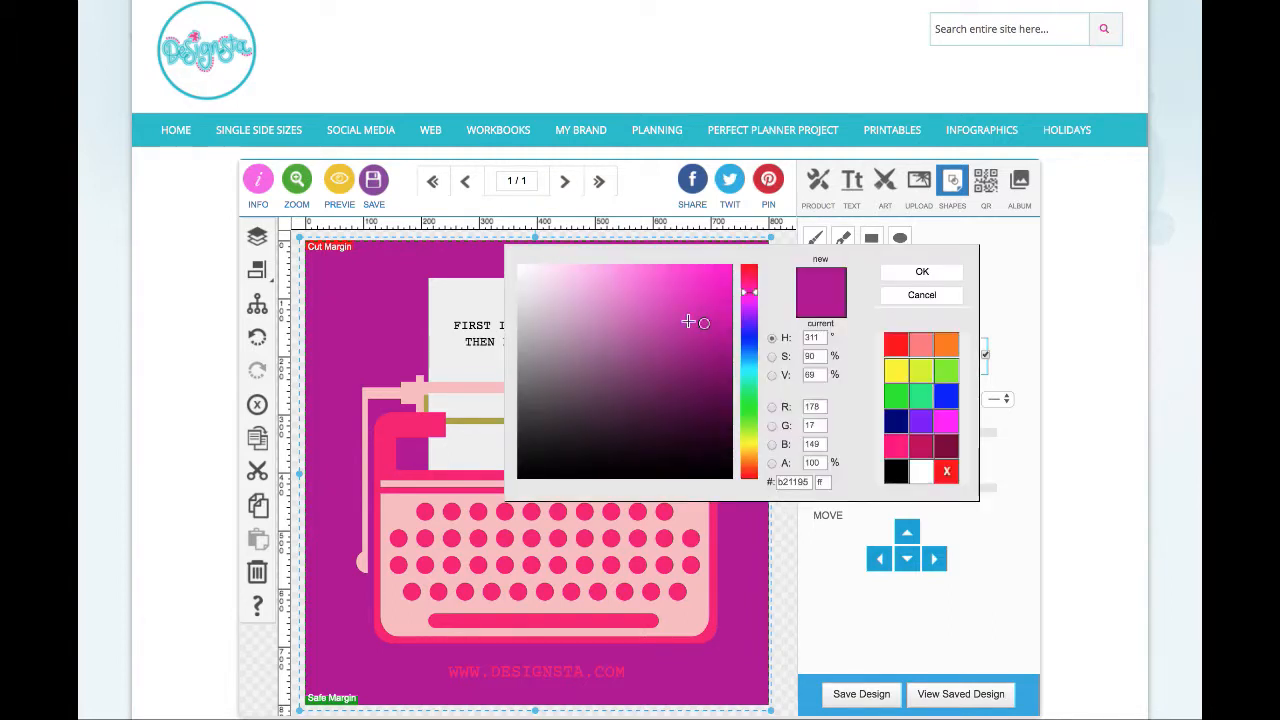
click(585, 300)
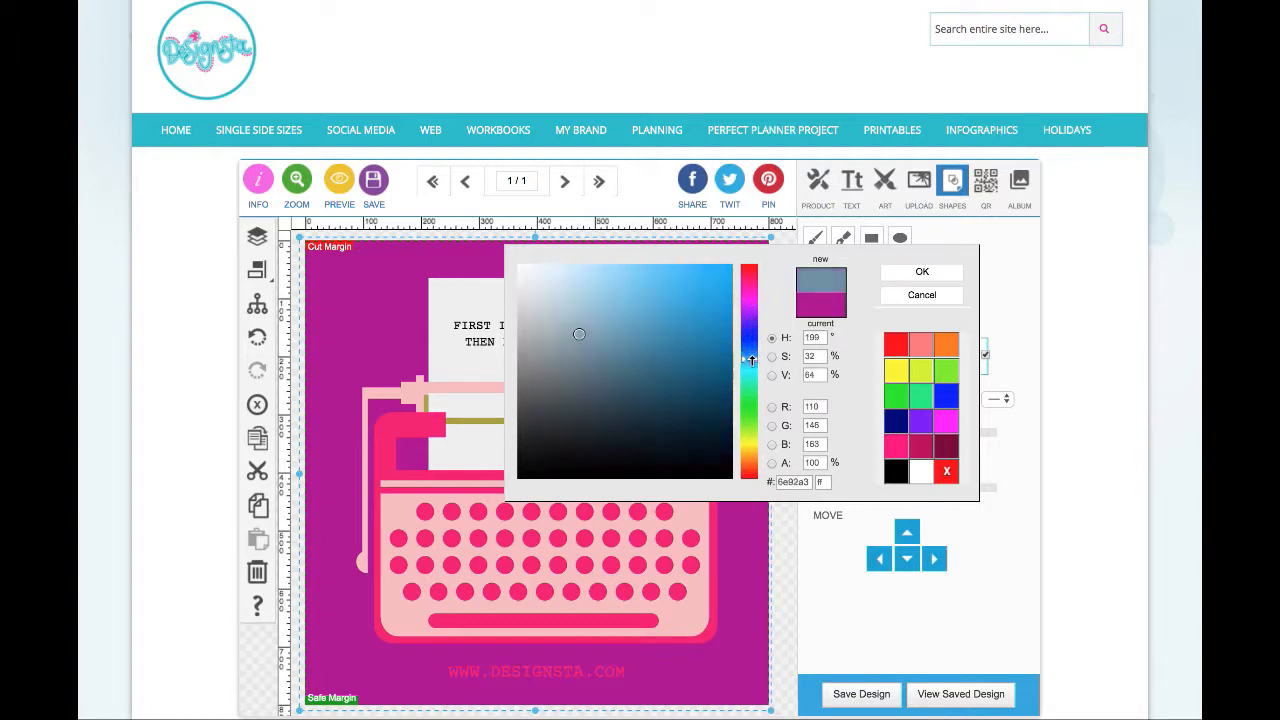
click(638, 282)
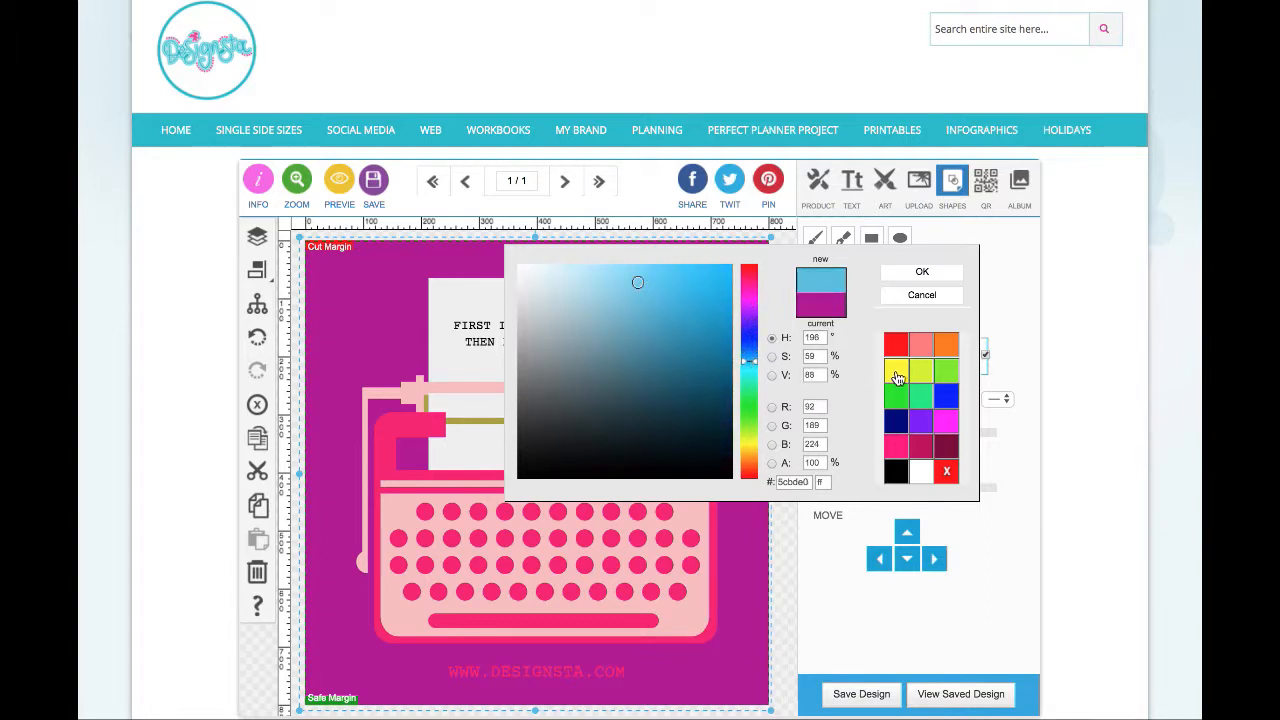
click(943, 398)
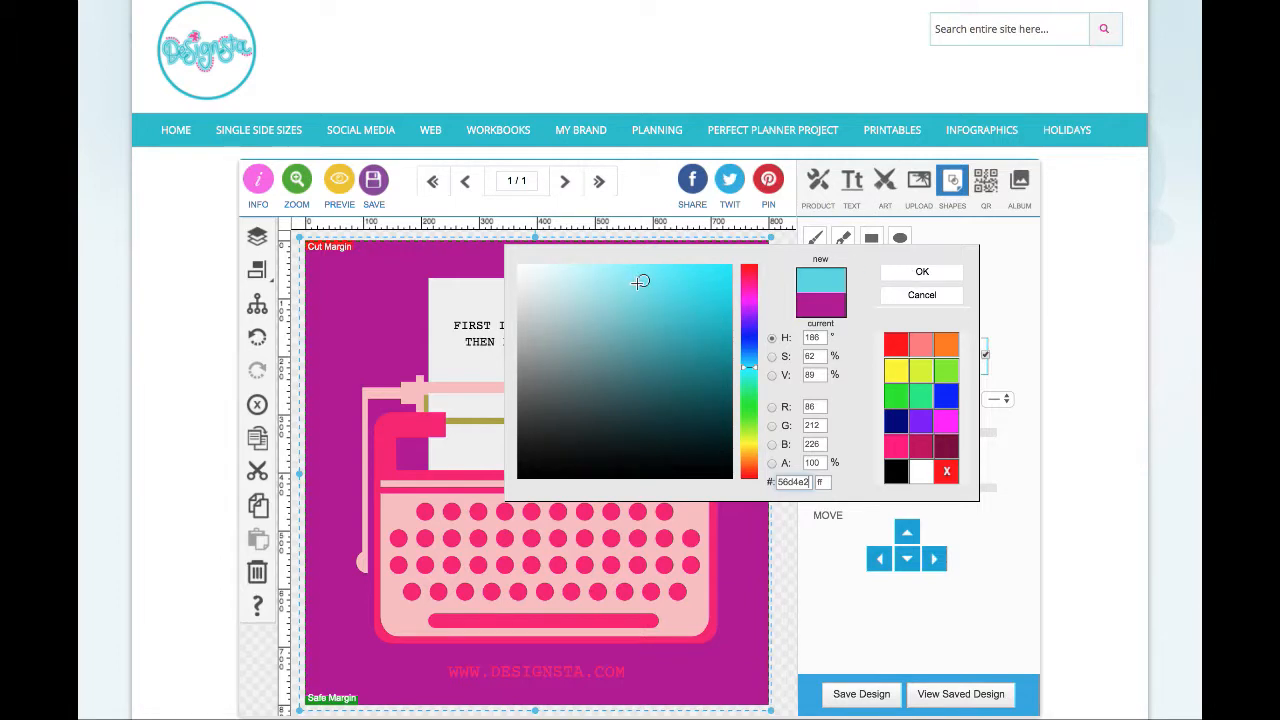
click(921, 271)
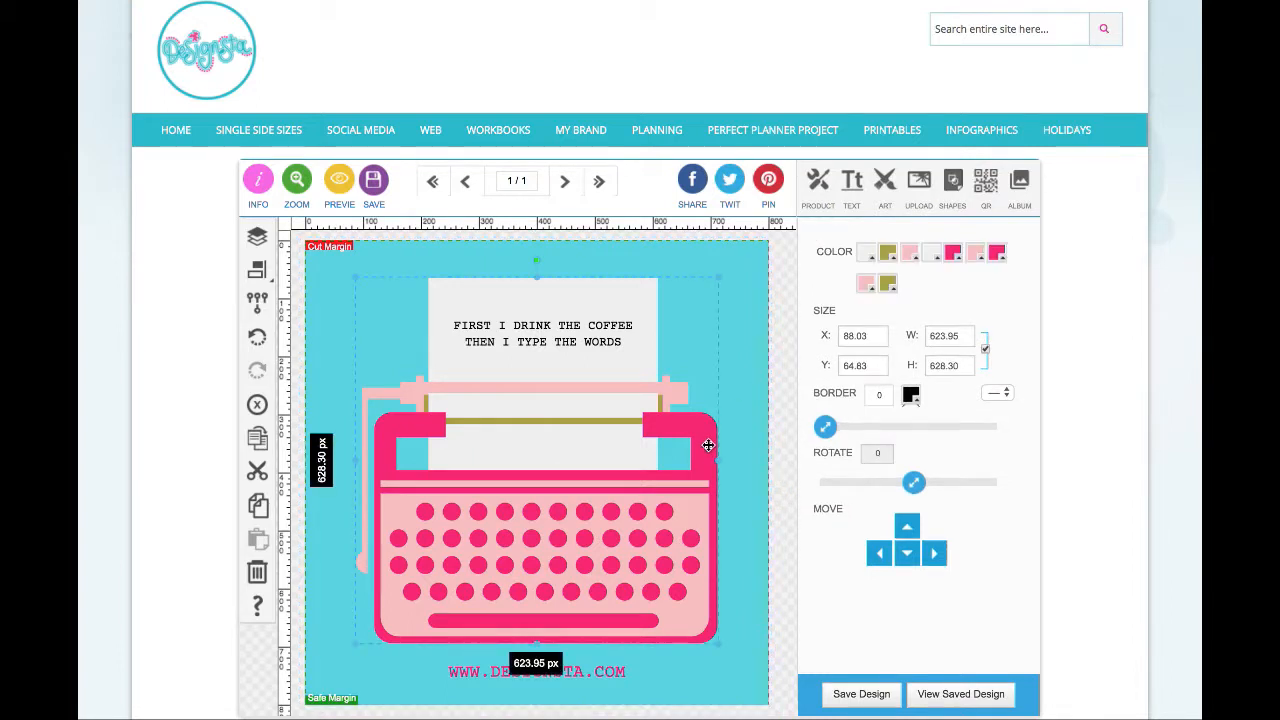
mouse_move(419, 557)
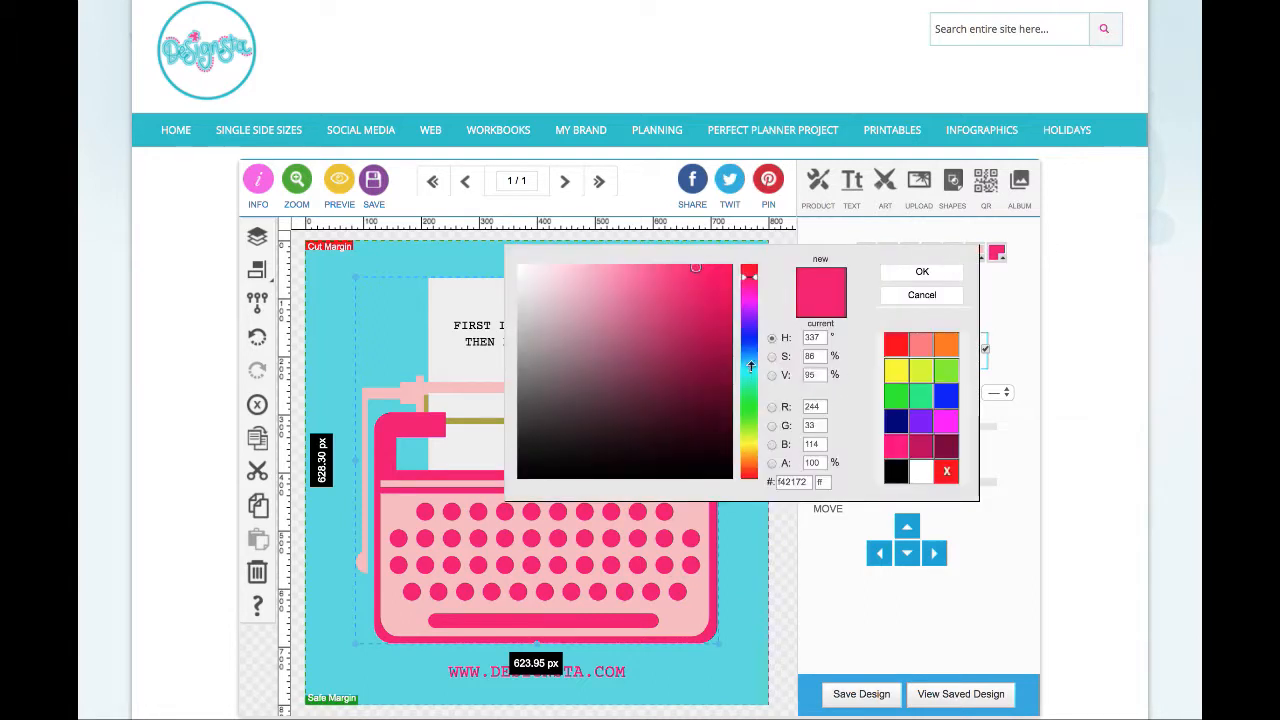
- Recolour the hot pink typewriter frame, keys and spacebar to purple
click(618, 303)
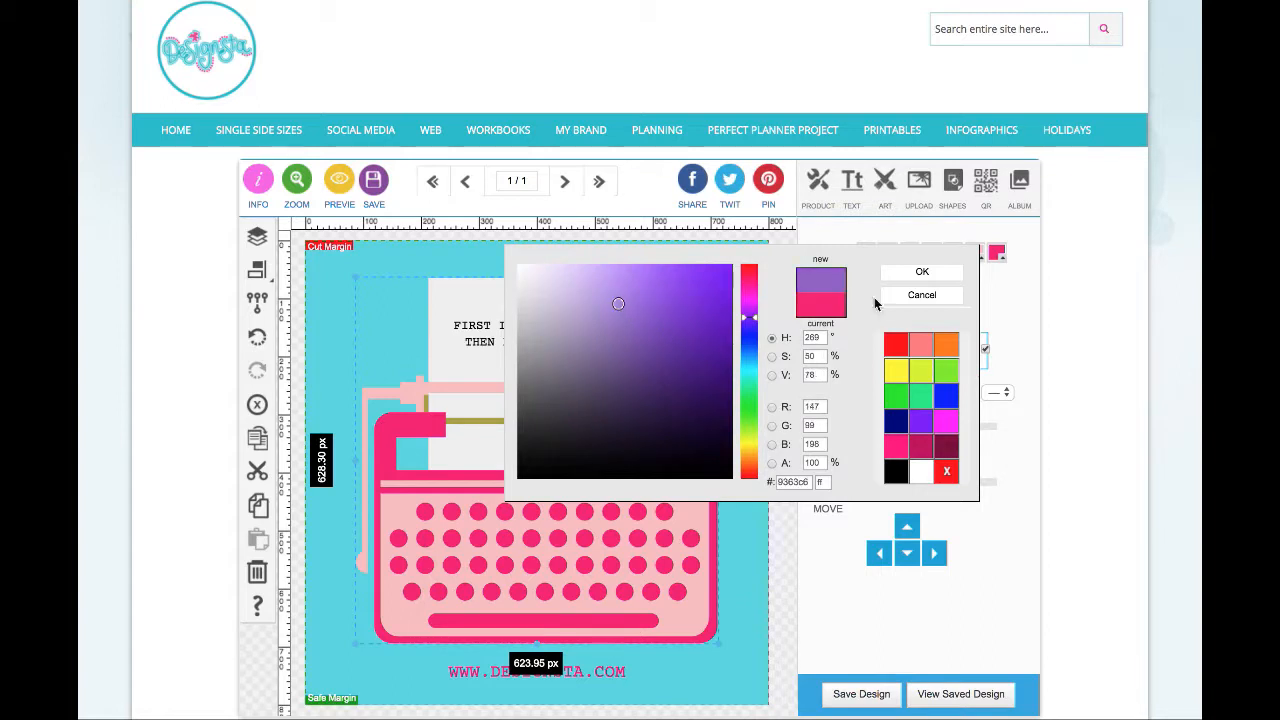
click(921, 271)
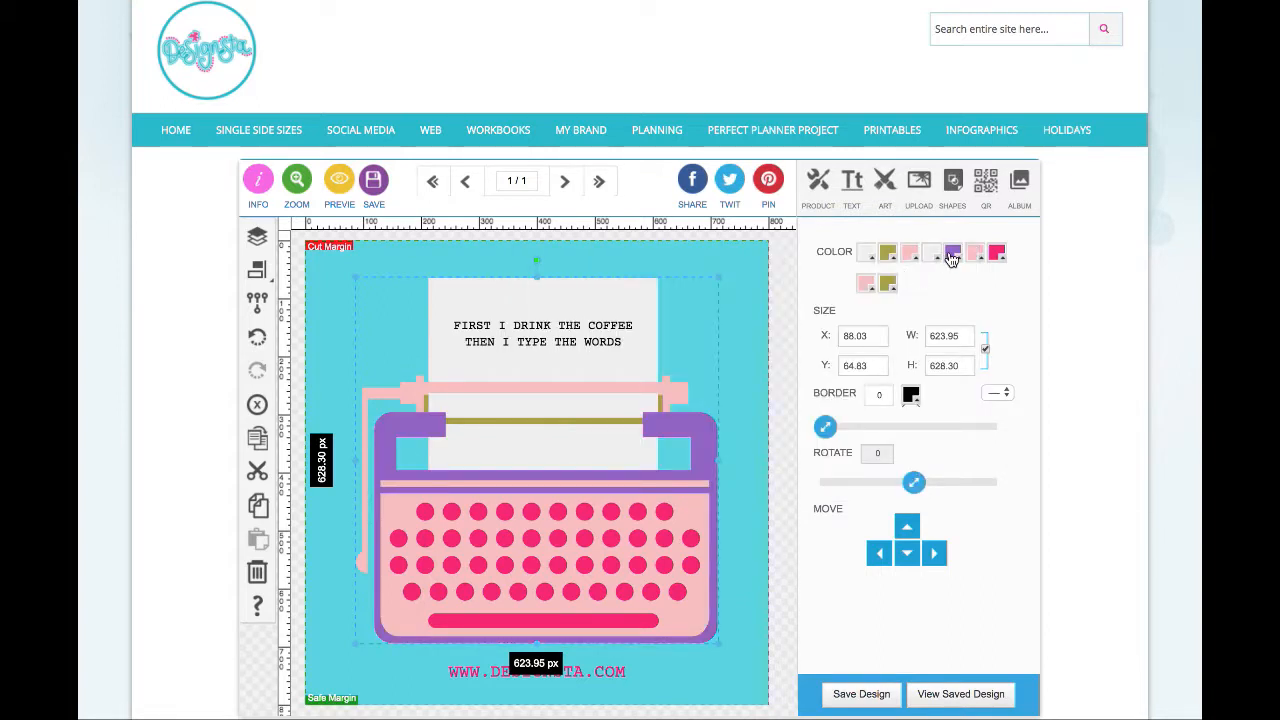
click(953, 252)
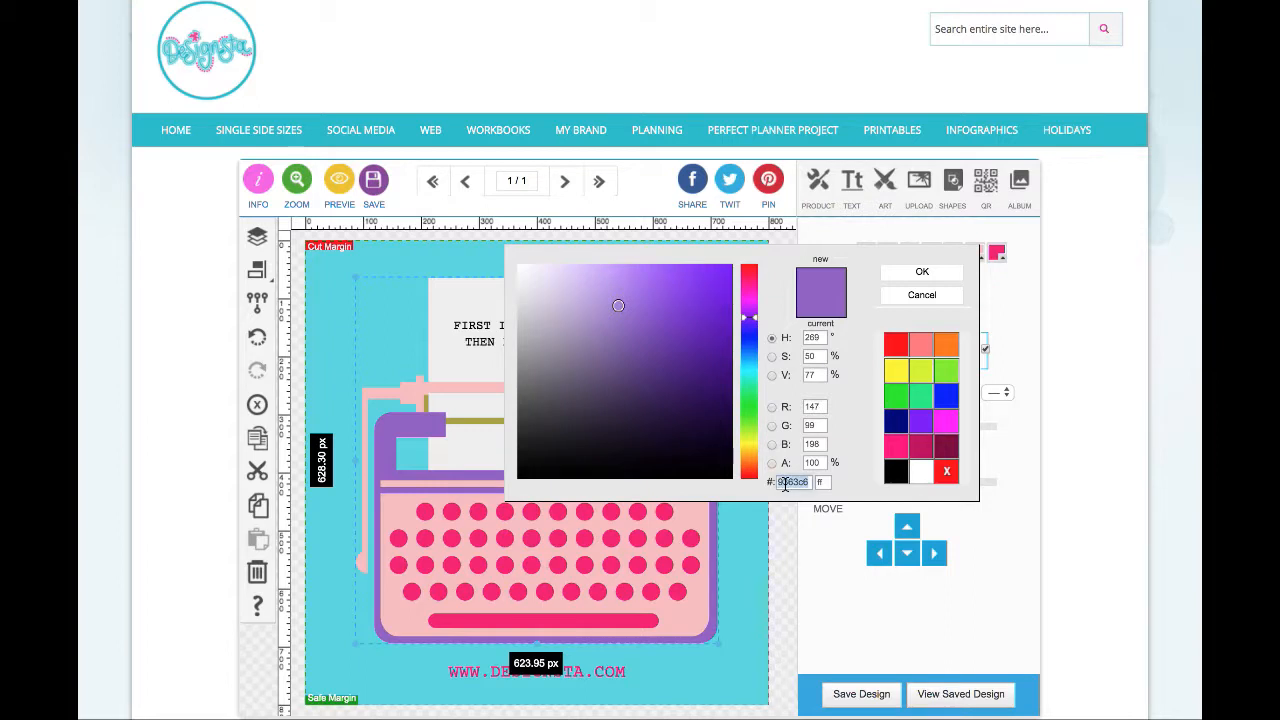
click(920, 271)
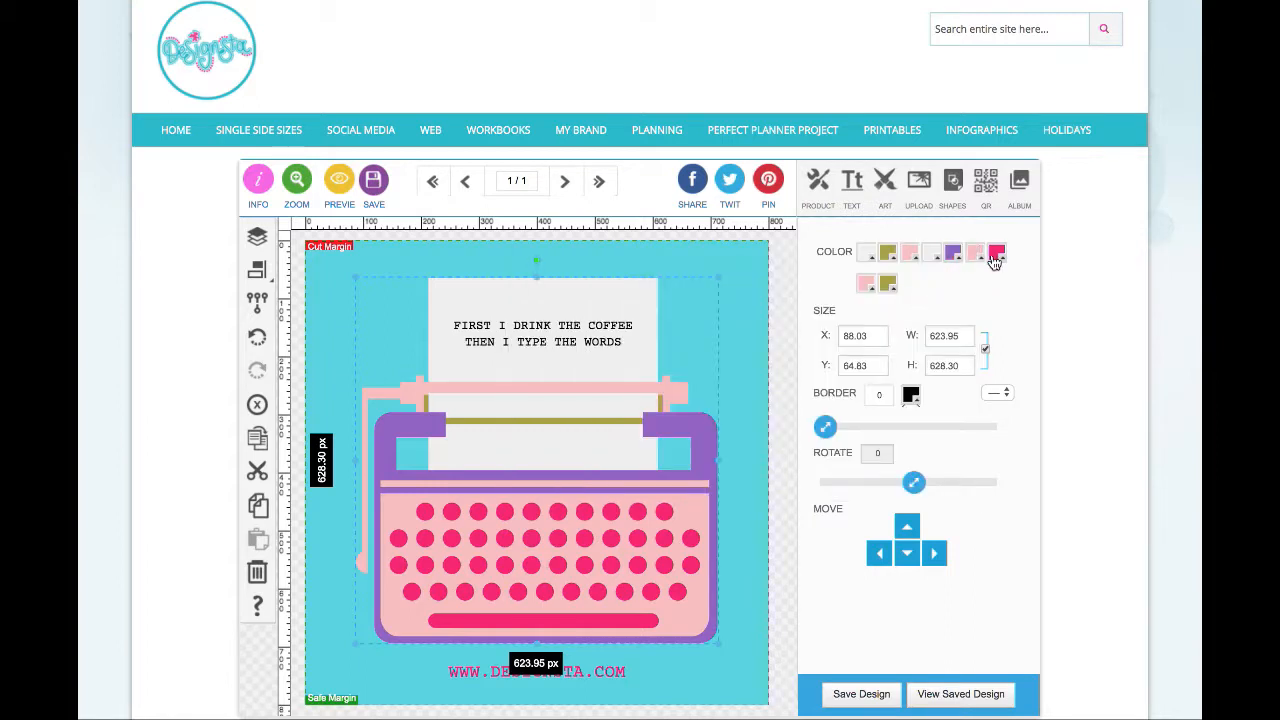
click(997, 251)
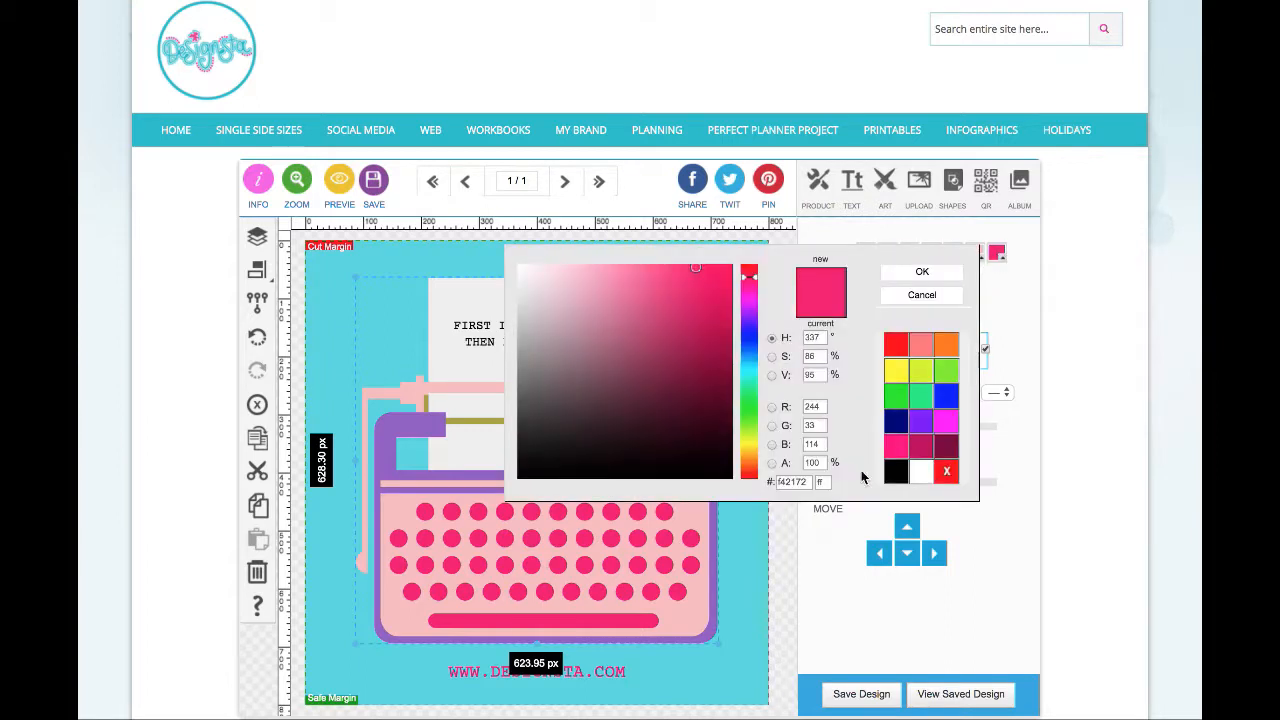
click(921, 271)
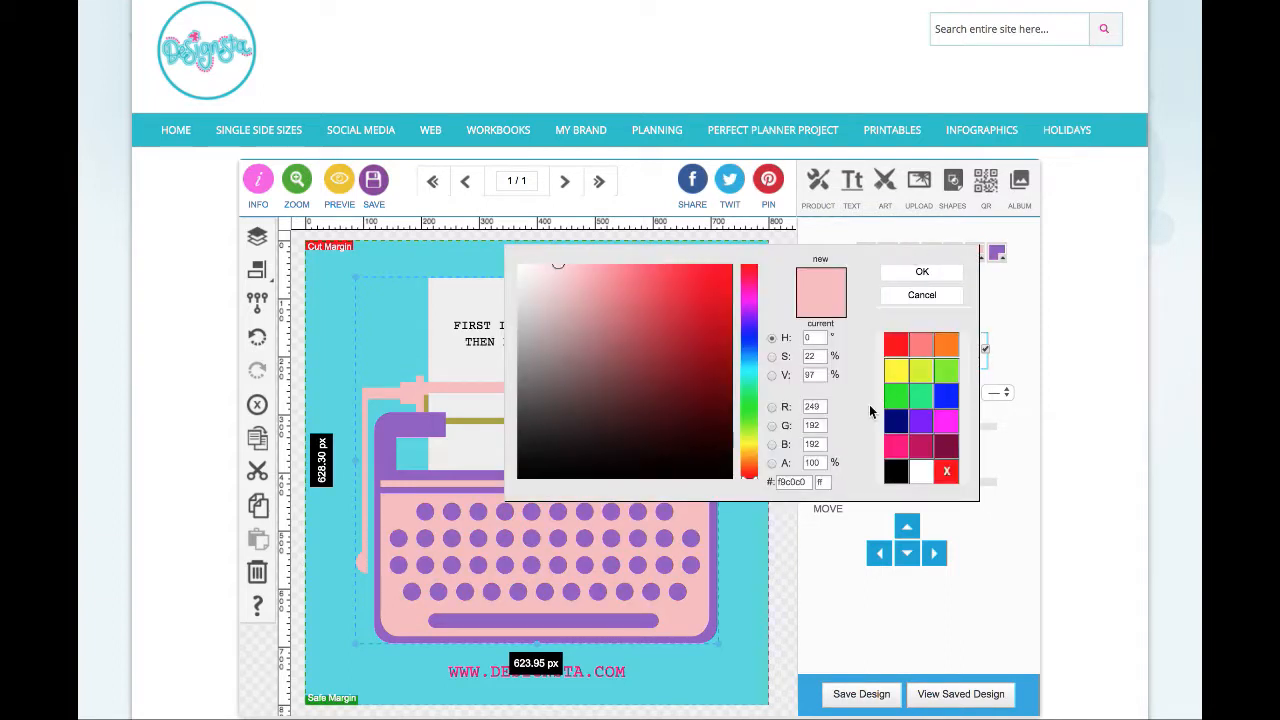
- Recolour the pale pink roller bar to mint green
click(586, 278)
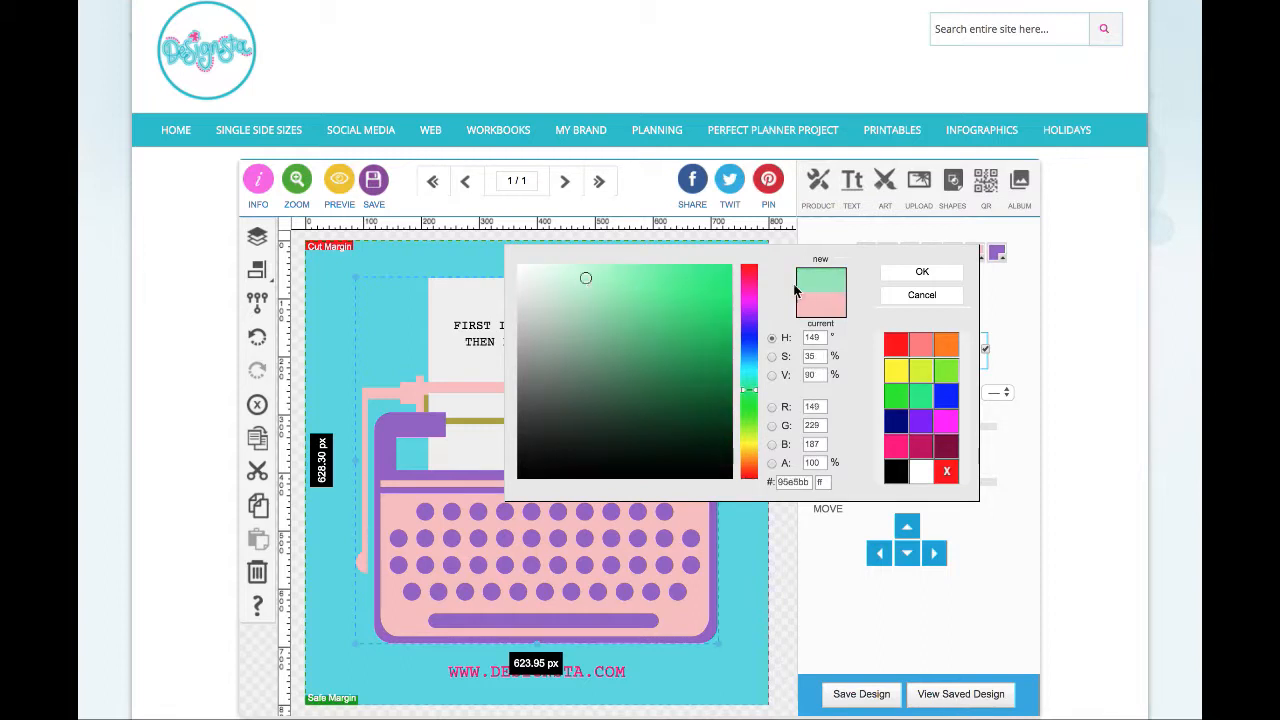
click(921, 271)
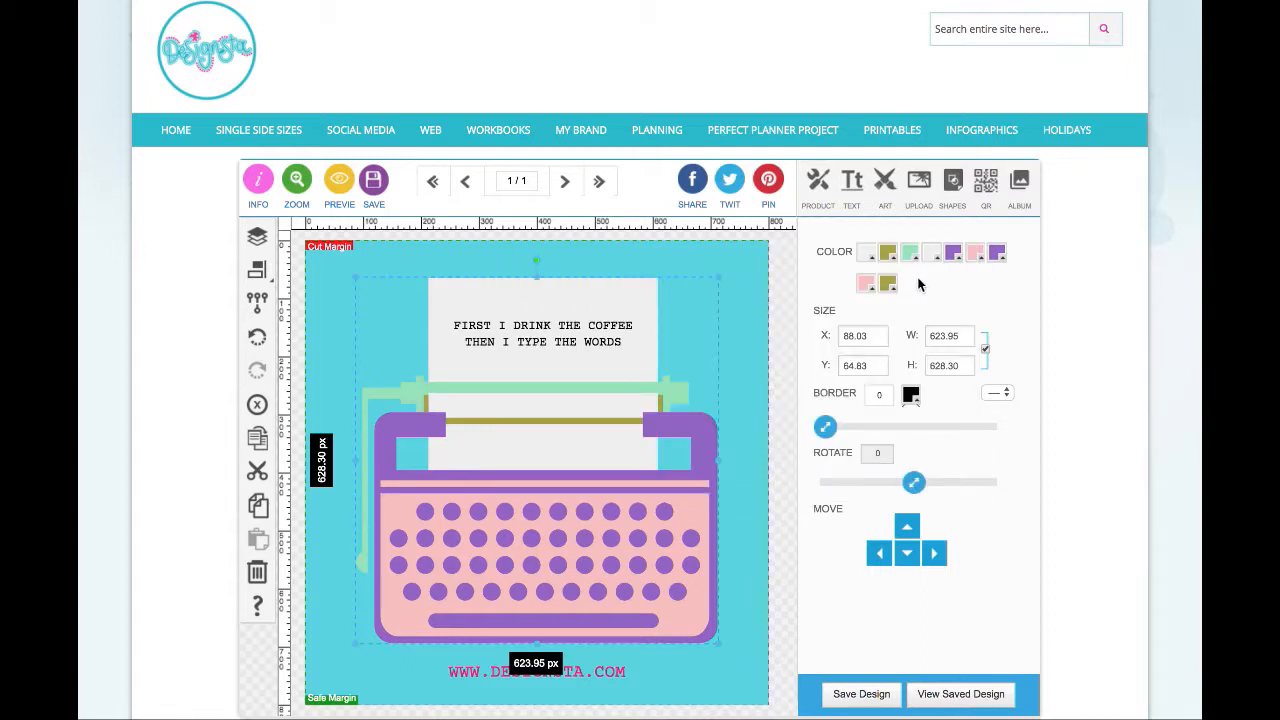
click(909, 251)
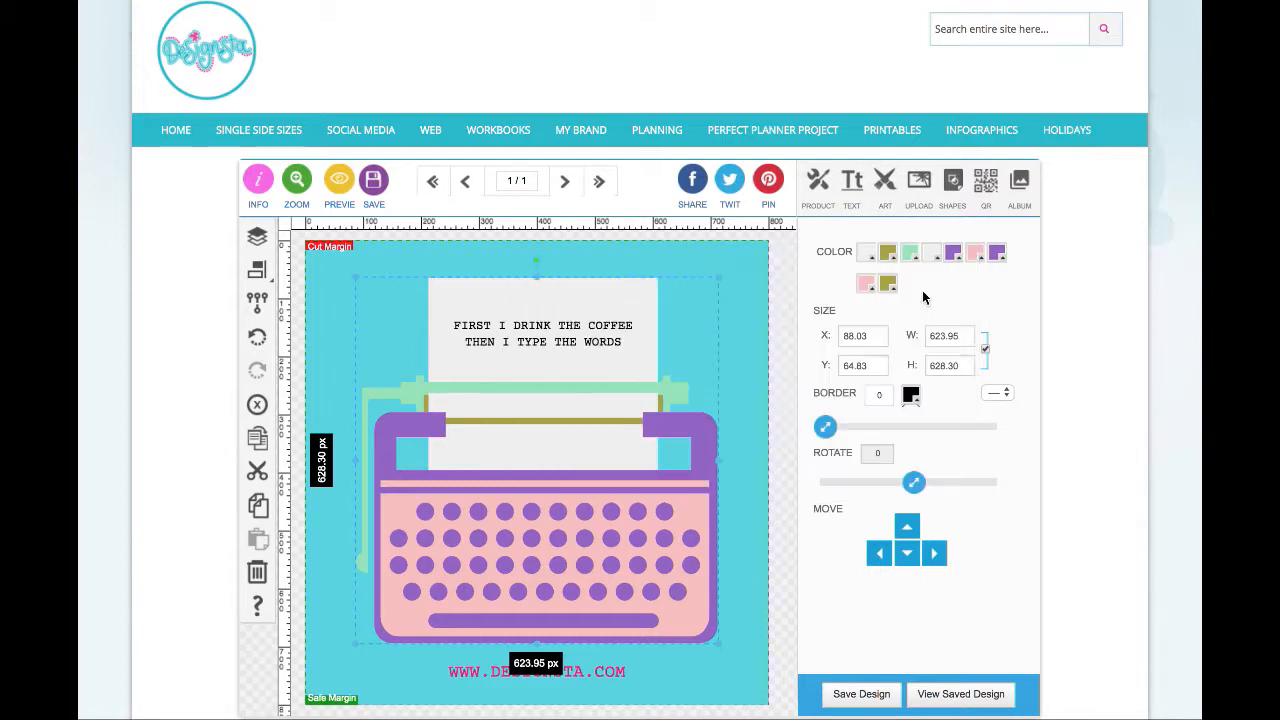
- Colour the coffee quote text on the paper mint green
click(543, 333)
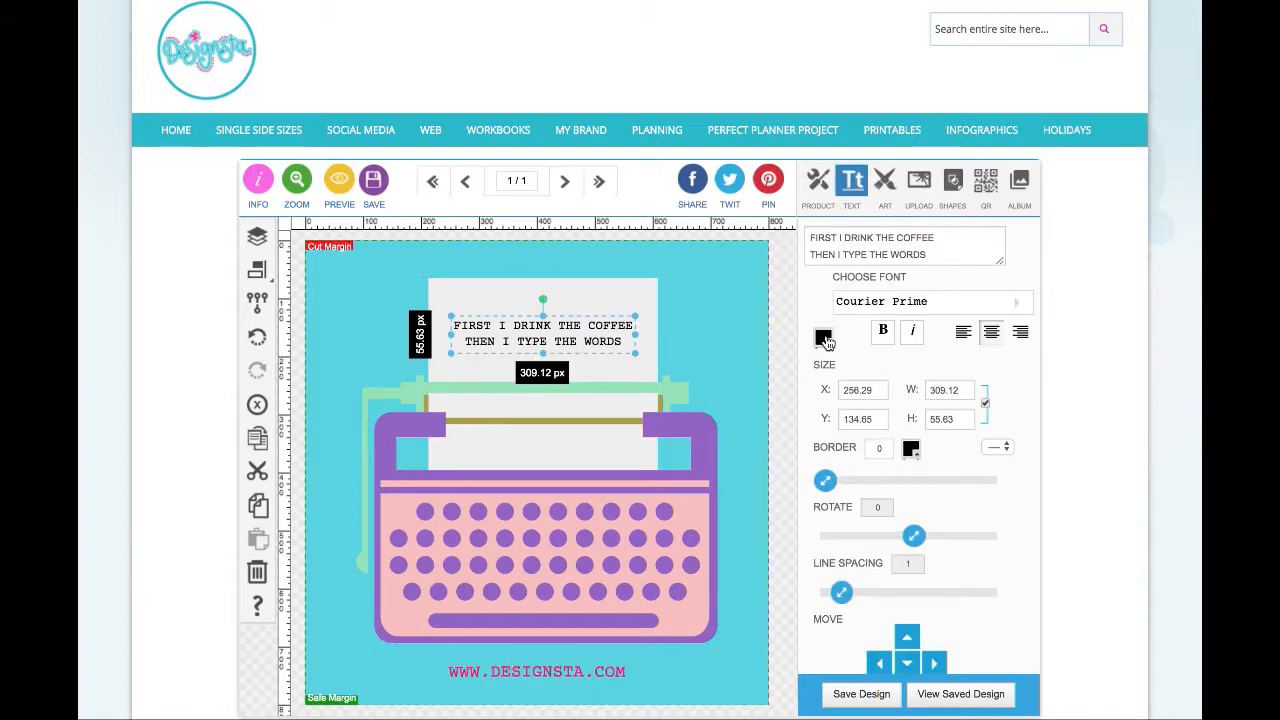
click(823, 338)
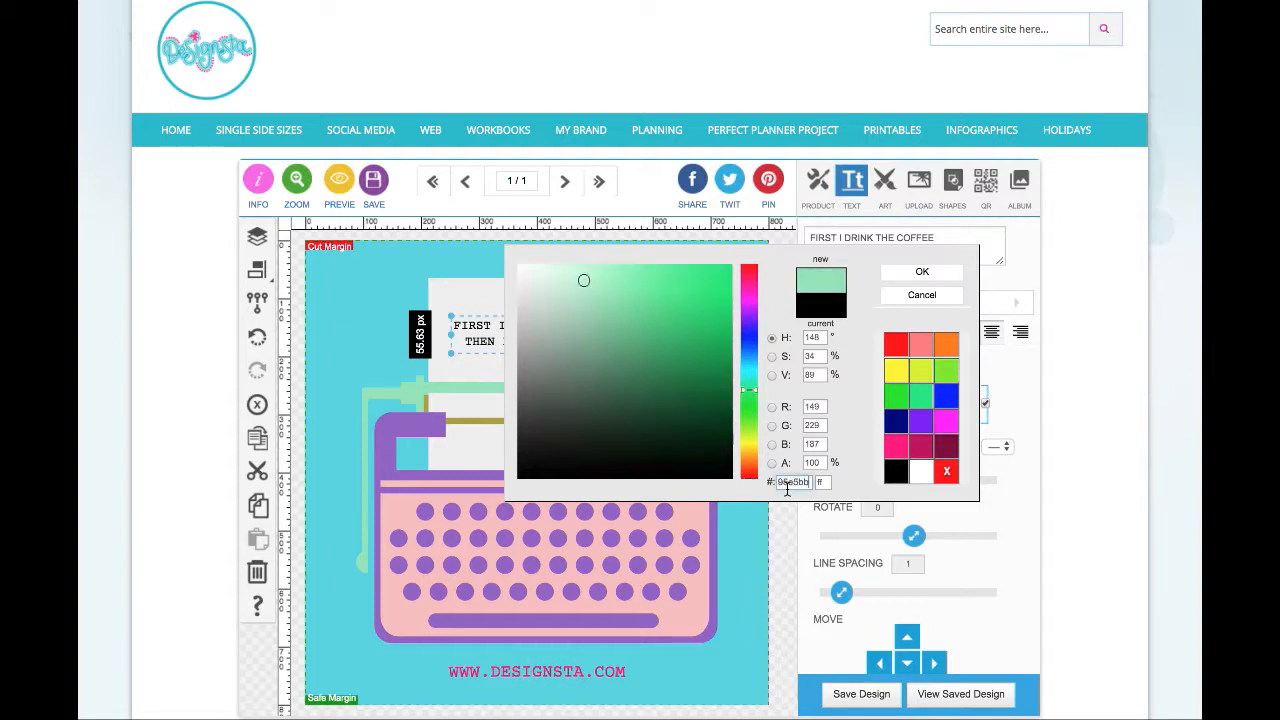
click(921, 271)
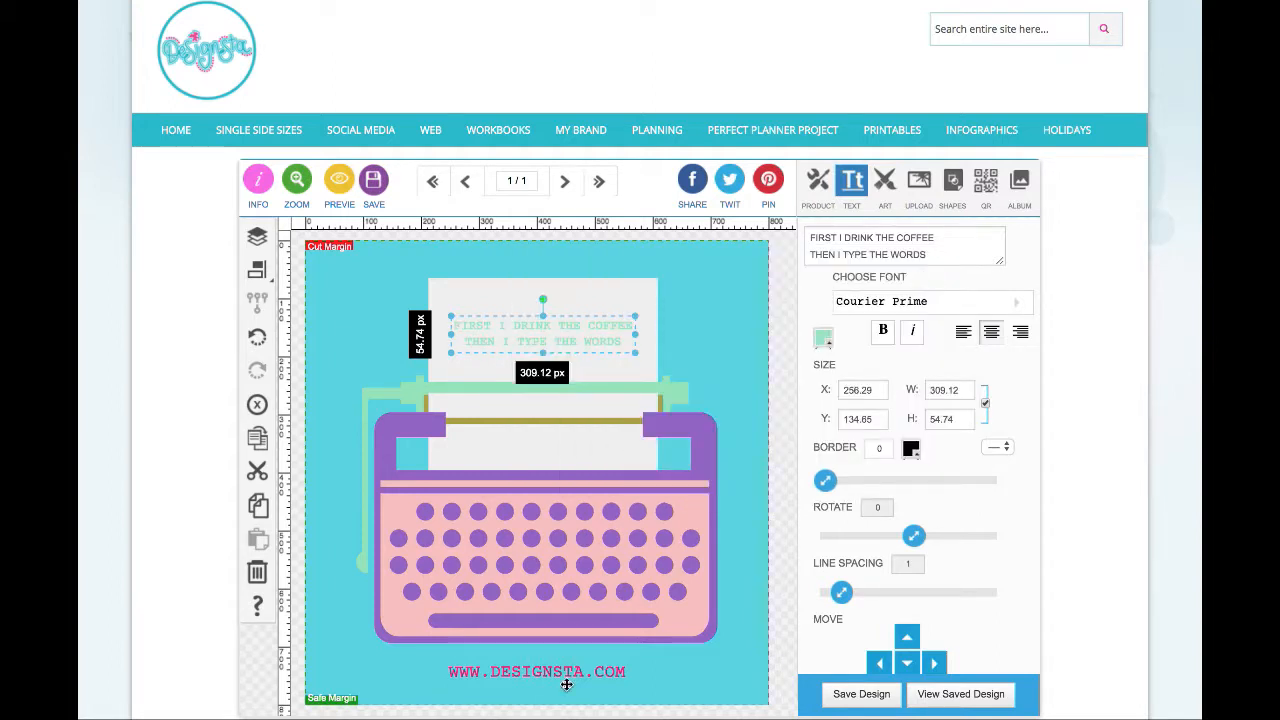
- Colour the website address at the bottom white and return to design settings
click(824, 338)
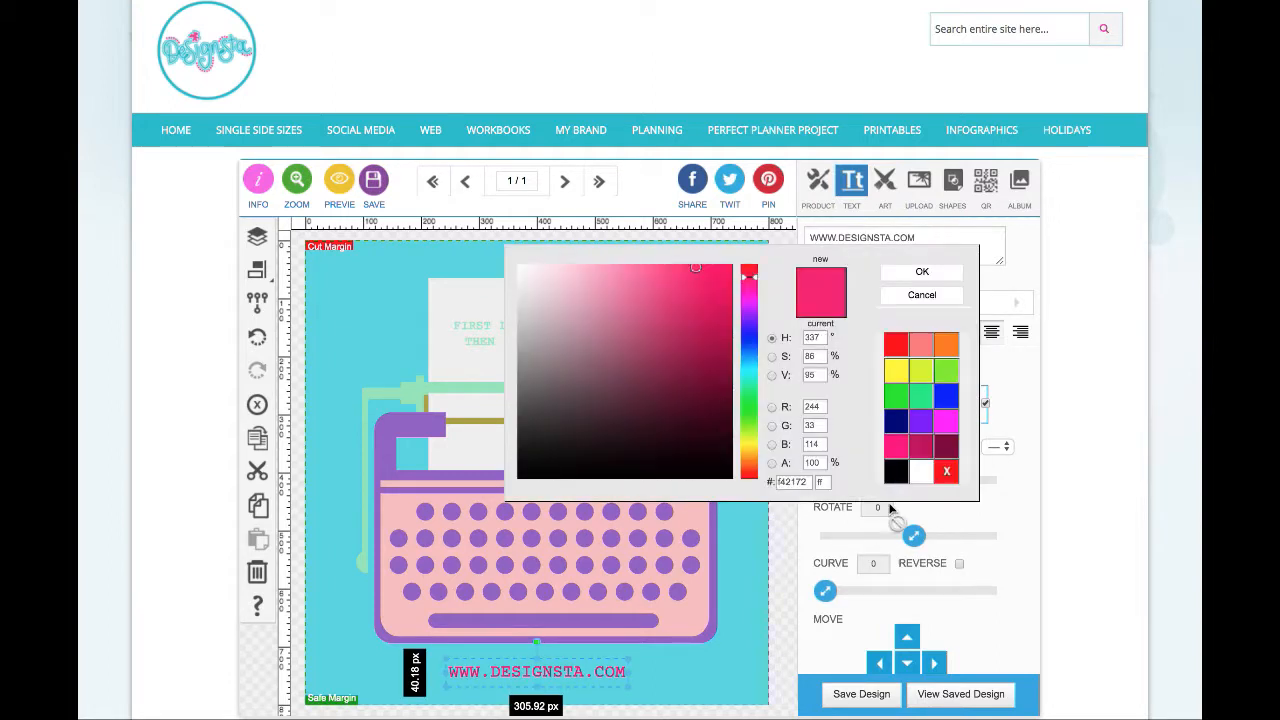
click(921, 271)
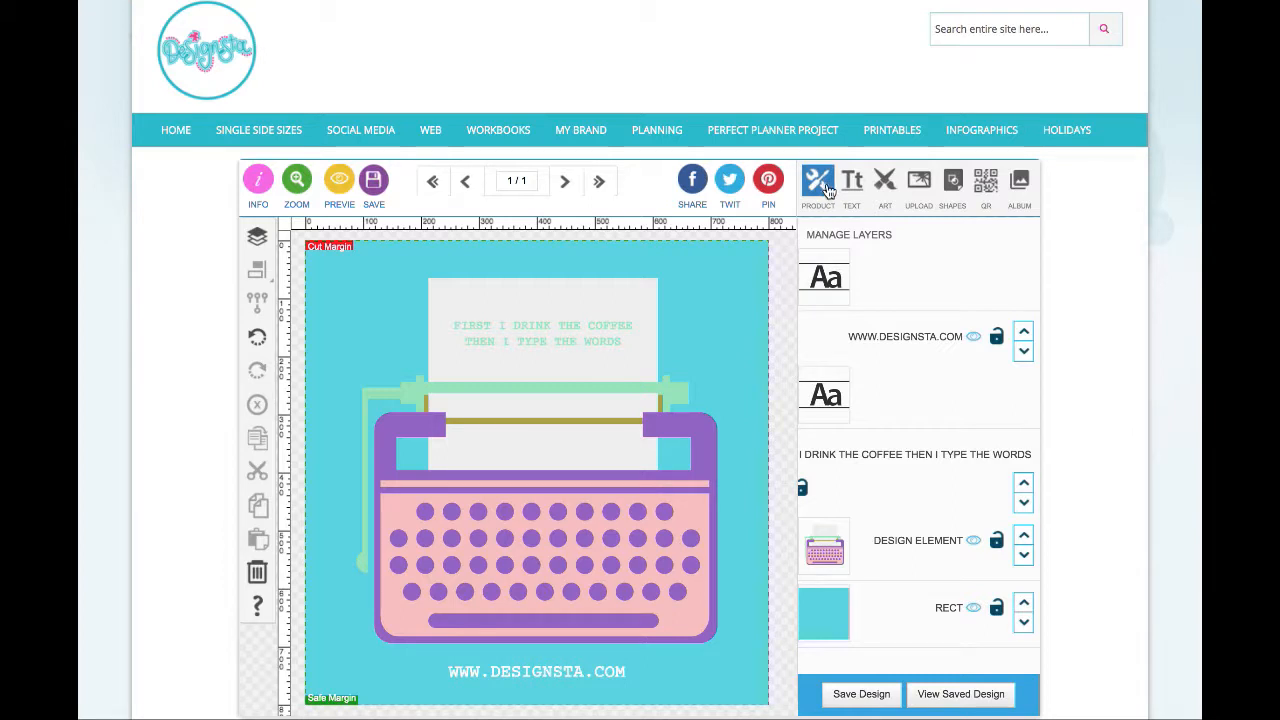
click(818, 180)
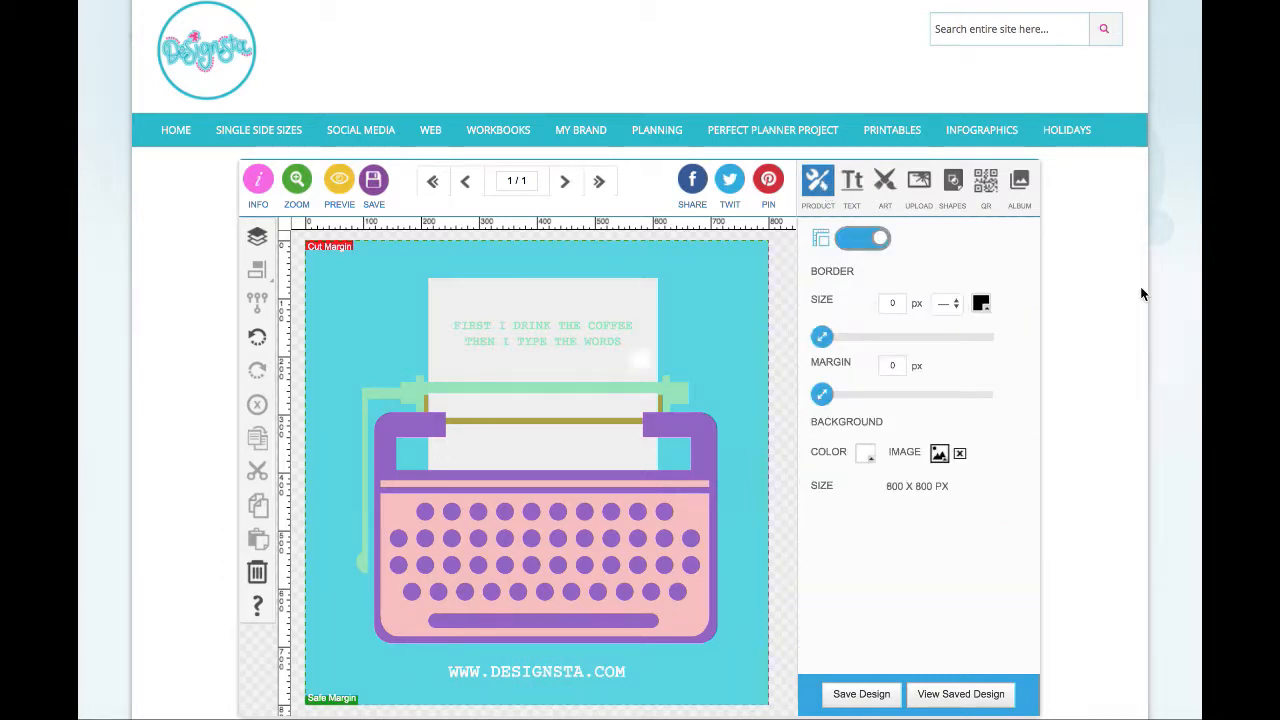